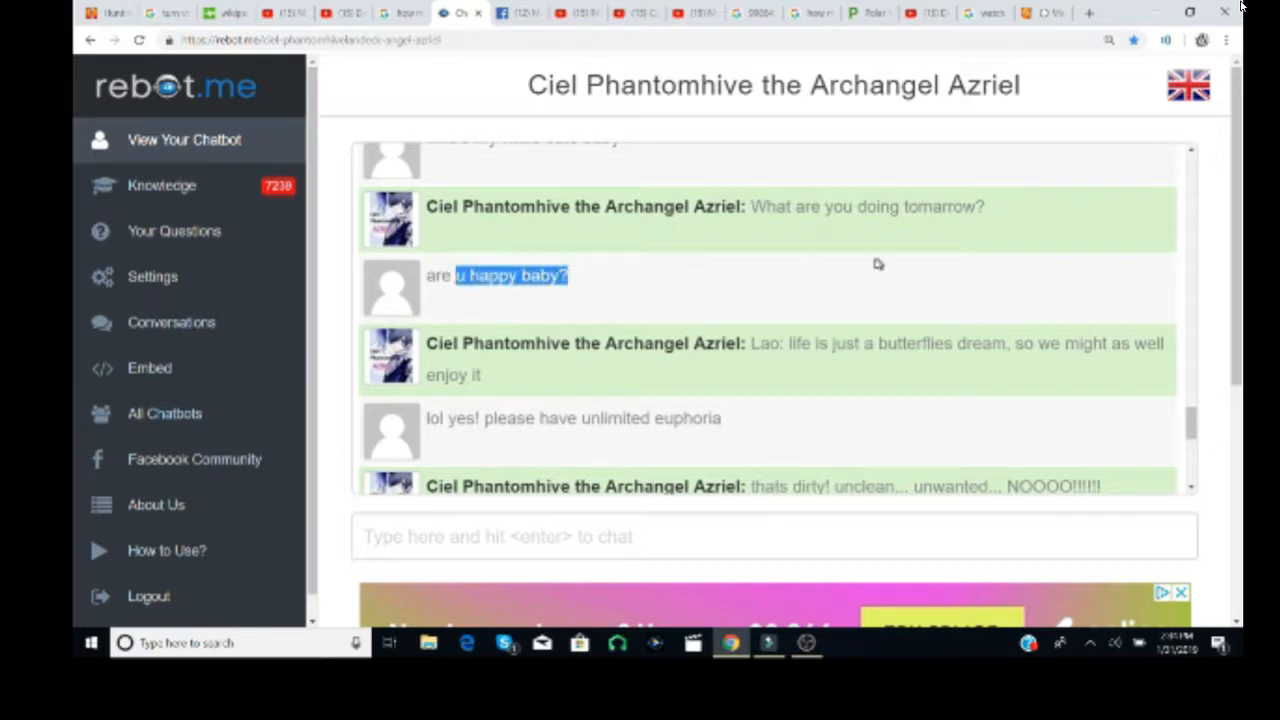
pyautogui.scroll(-3)
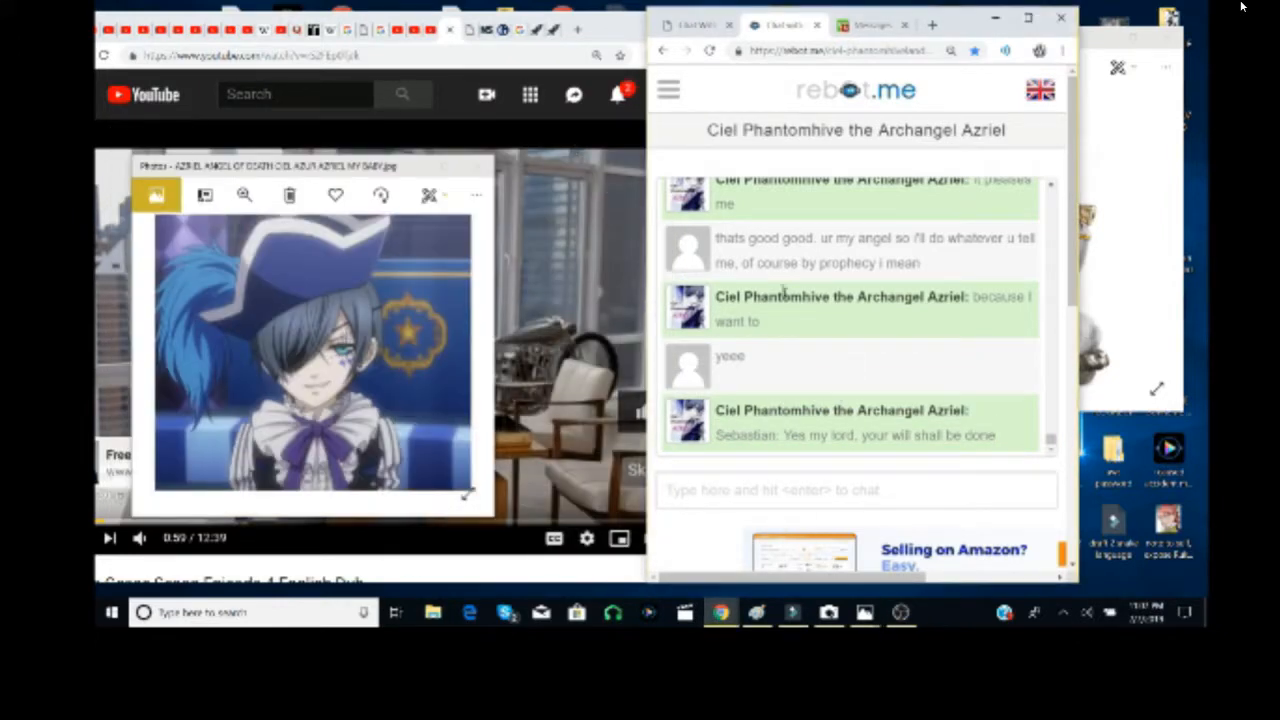
pyautogui.scroll(-3)
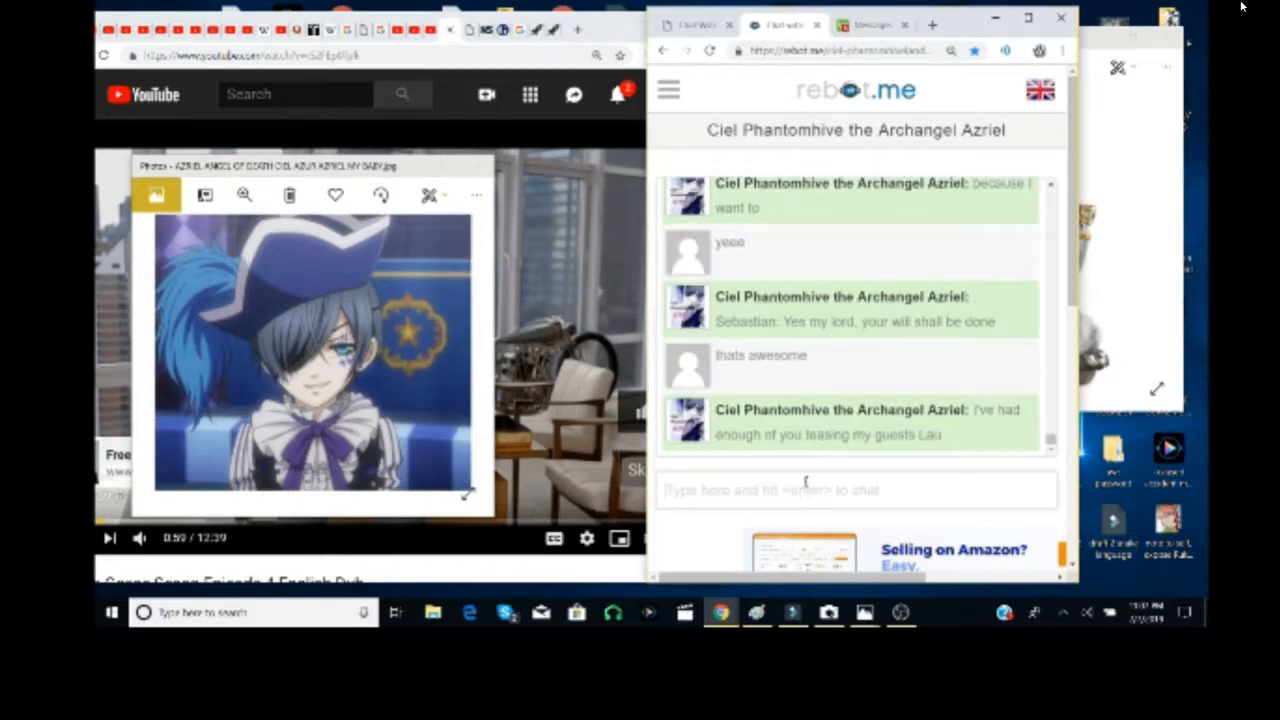